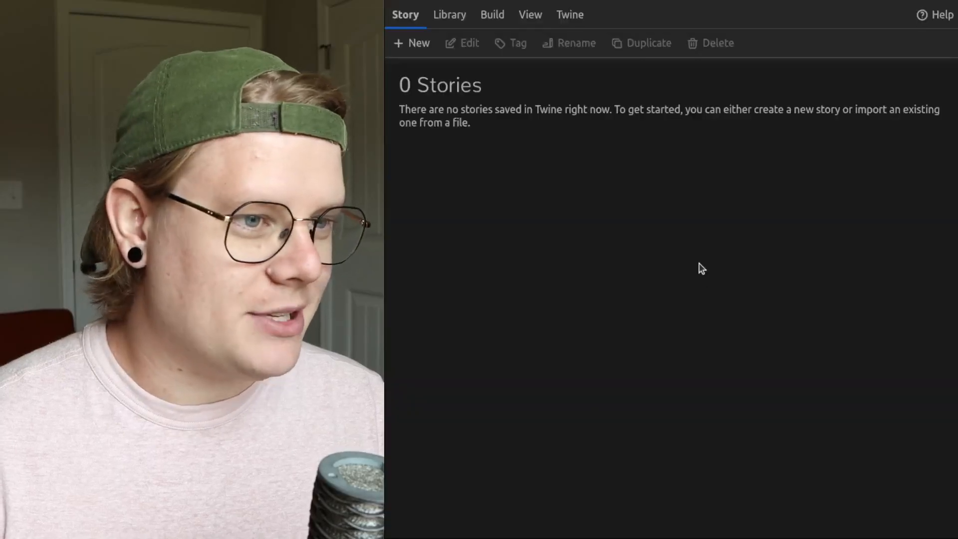
# Create a new Twine story whose name begins with 'varia'
pyautogui.click(412, 43)
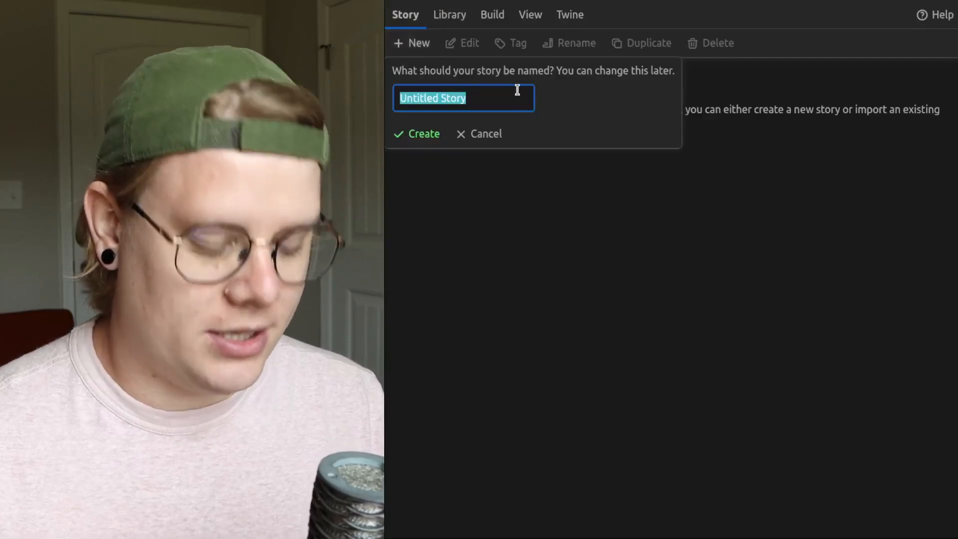
pyautogui.write('varia')
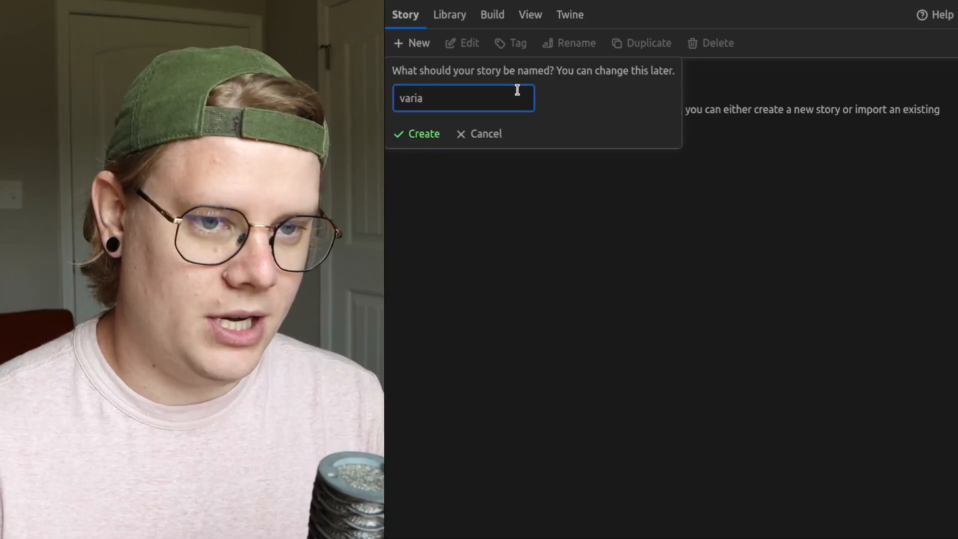
pyautogui.click(417, 134)
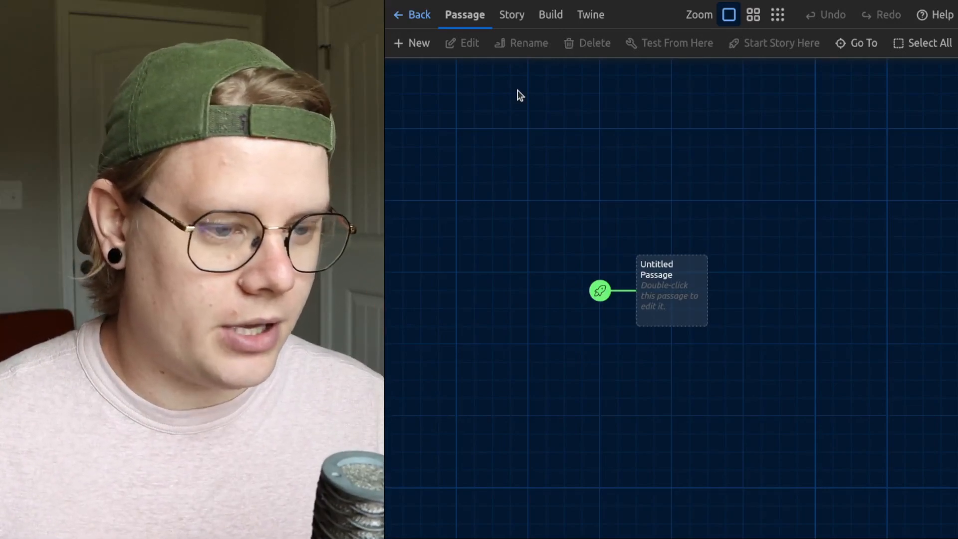
pyautogui.moveTo(700, 269)
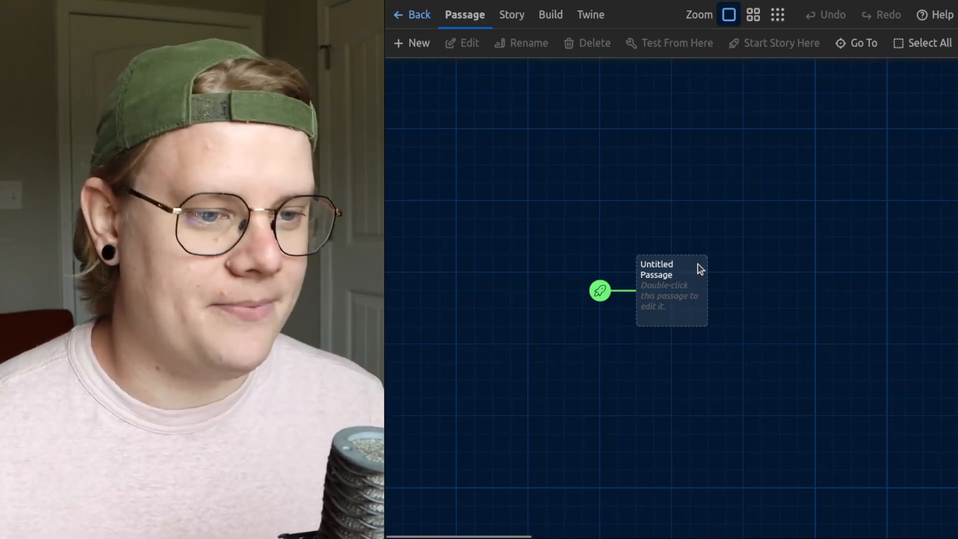
# Write a_cool_message: "Hello!" above a -- divider, then 'This is an example passage.'
pyautogui.doubleClick(671, 289)
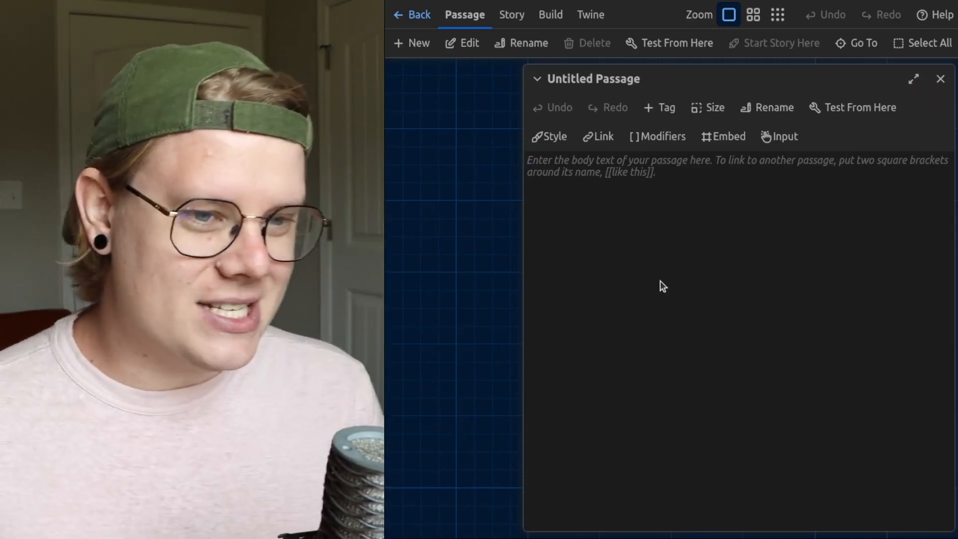
pyautogui.write('a_coolr')
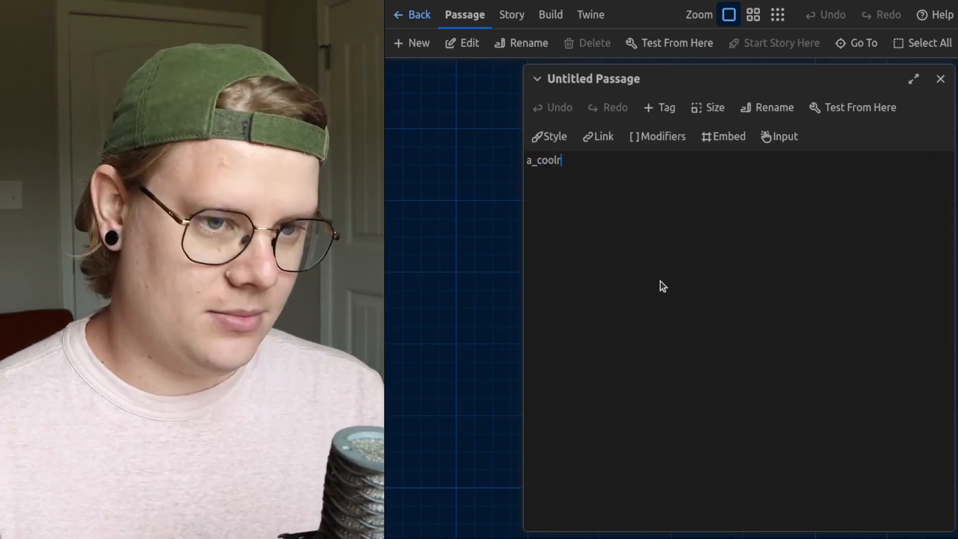
pyautogui.write('_message')
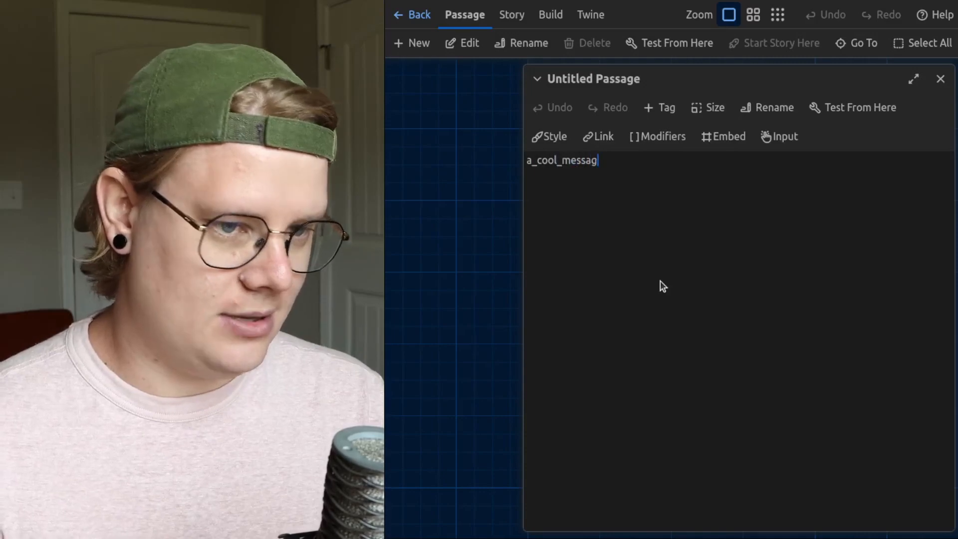
pyautogui.write('e: "Hello!"')
pyautogui.write('Ths')
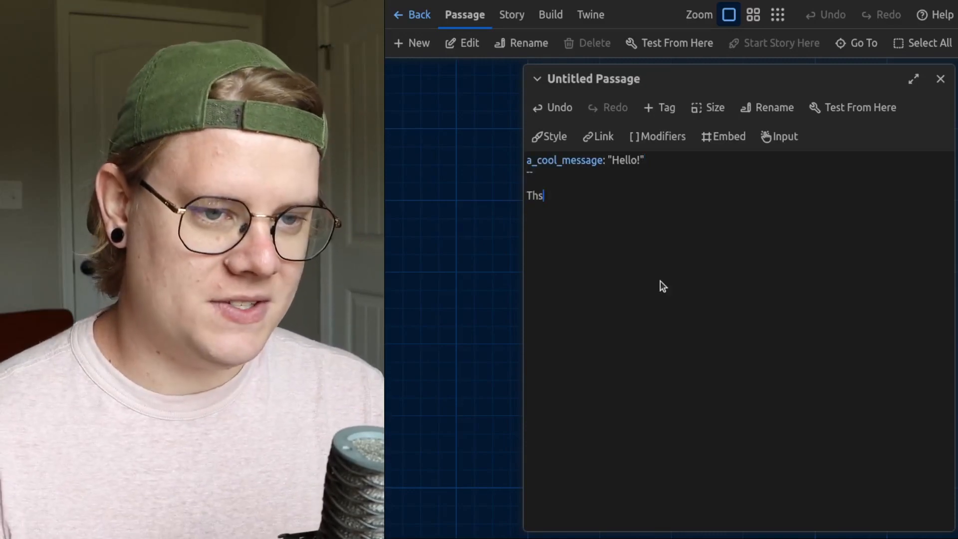
pyautogui.write('This is an example')
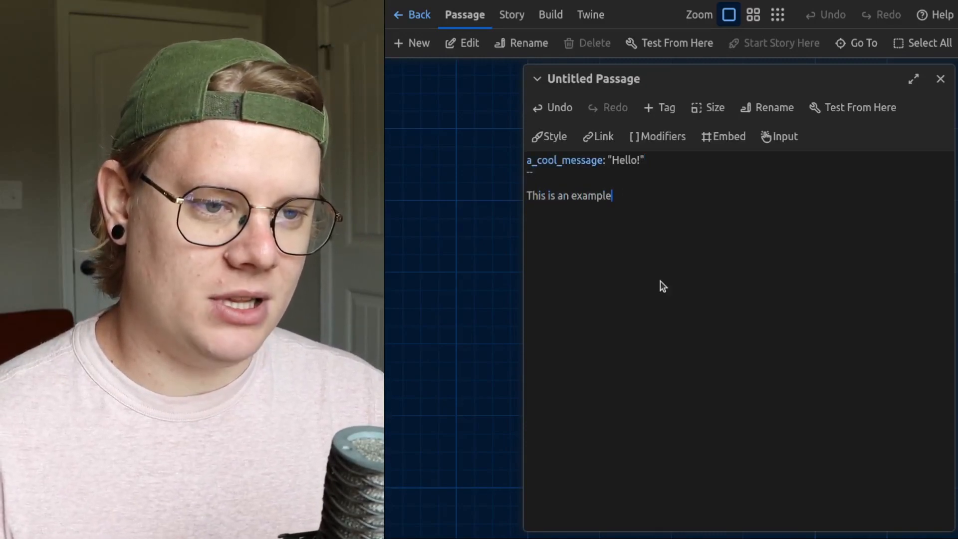
pyautogui.write('passage.')
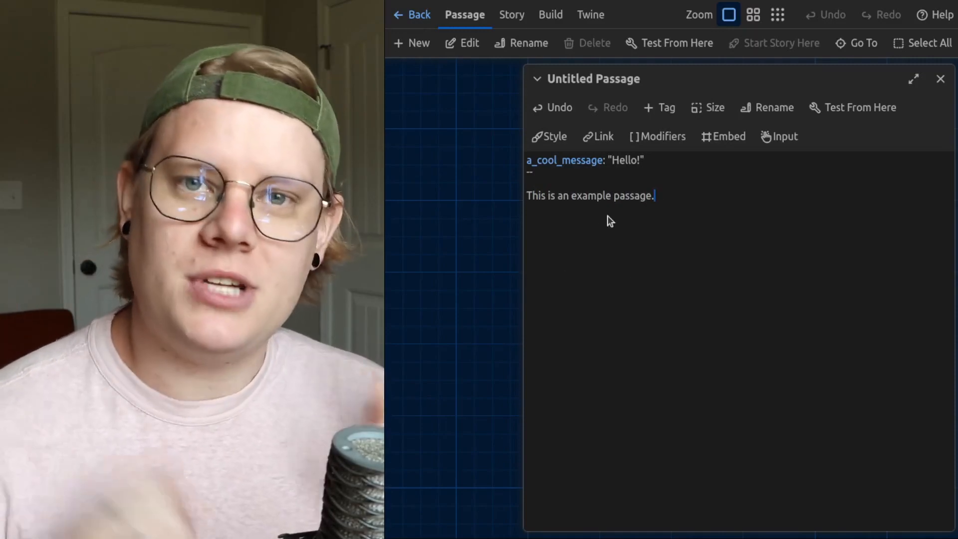
pyautogui.moveTo(545, 184)
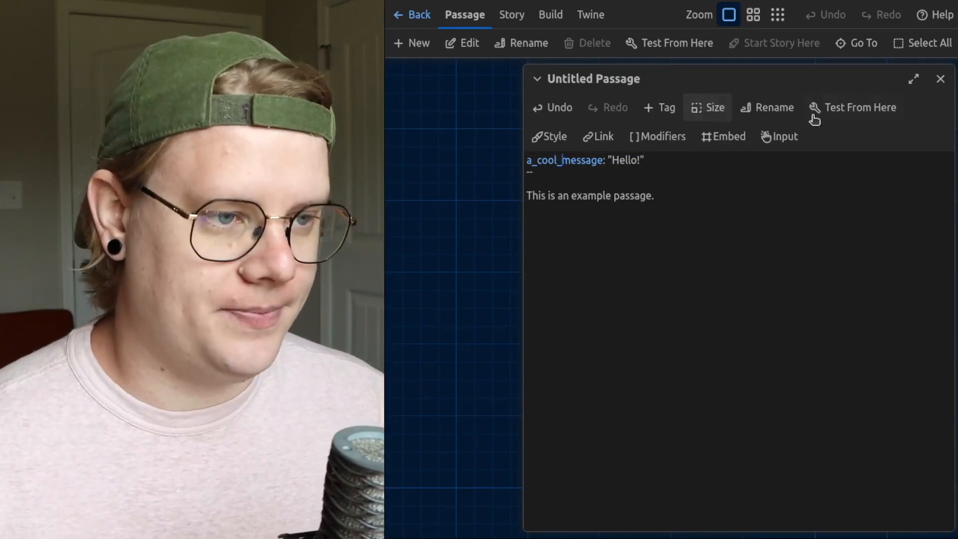
pyautogui.click(859, 108)
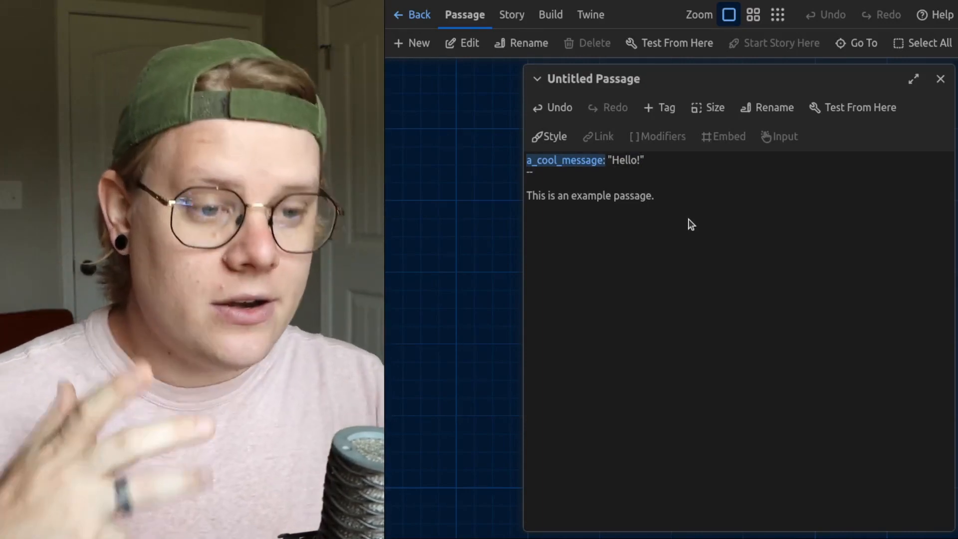
pyautogui.moveTo(716, 229)
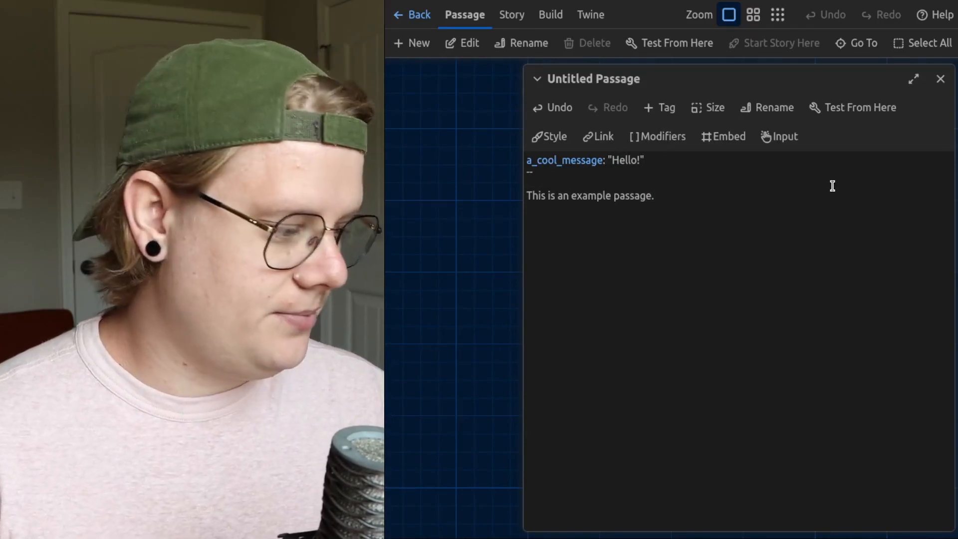
# Append 'The variable is {a_cool_message}.' to the passage sentence
pyautogui.write('The variable is {a_coo')
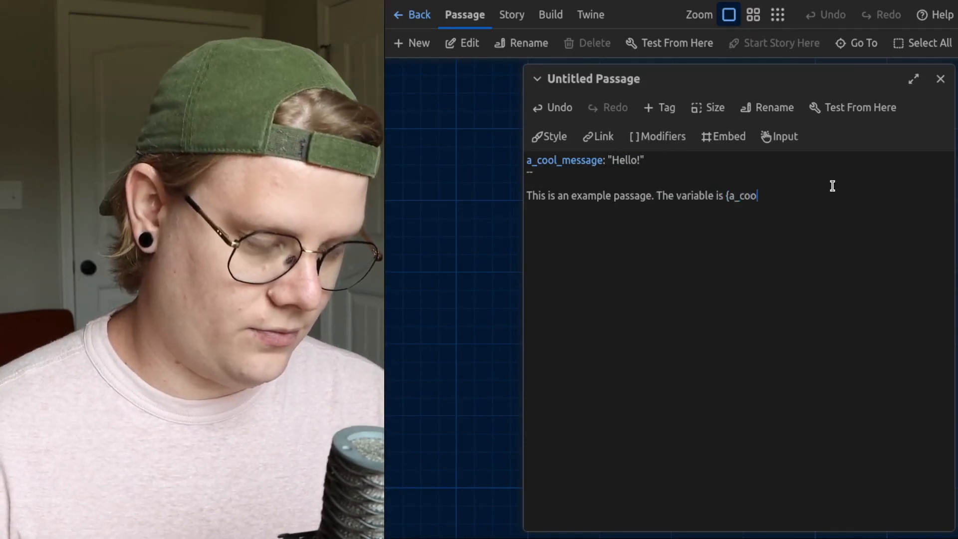
pyautogui.write('l_message')
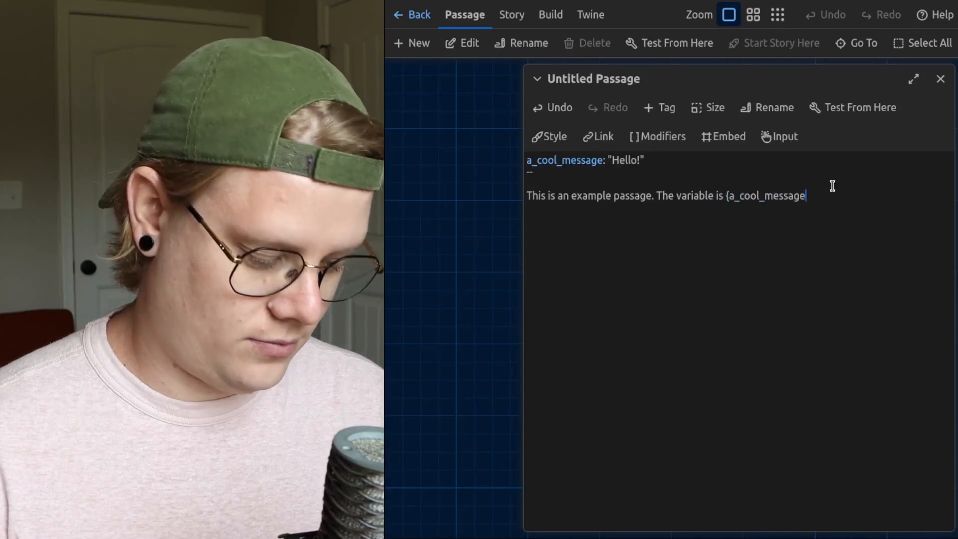
pyautogui.write('}.')
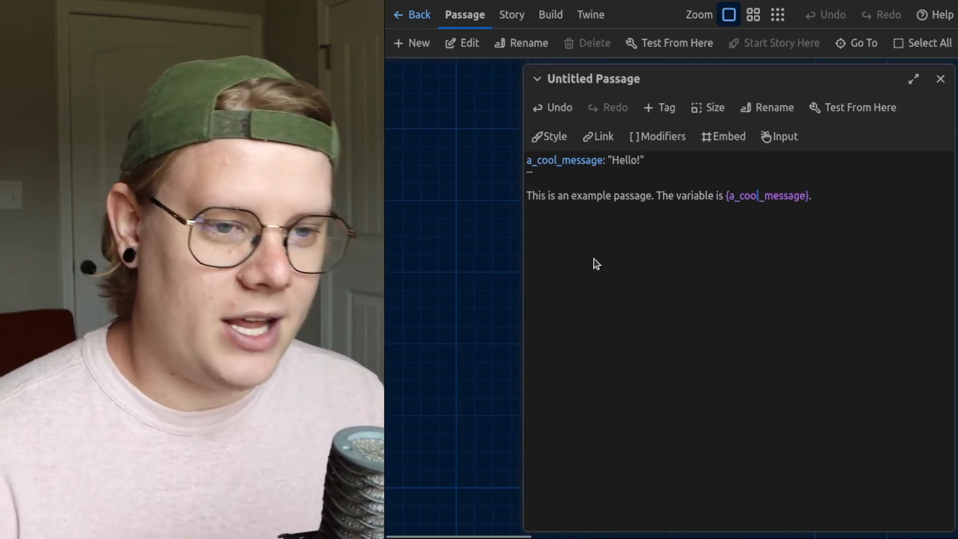
pyautogui.moveTo(907, 216)
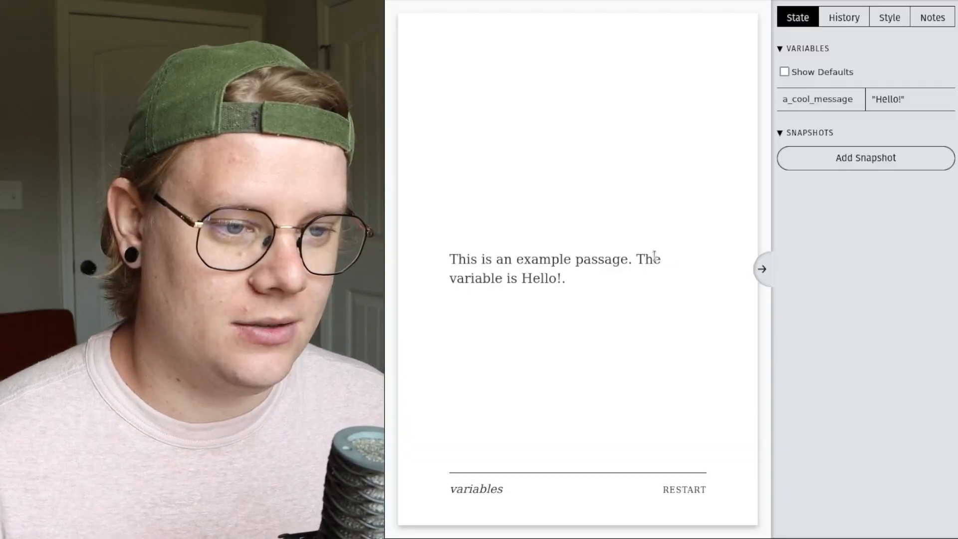
pyautogui.doubleClick(539, 279)
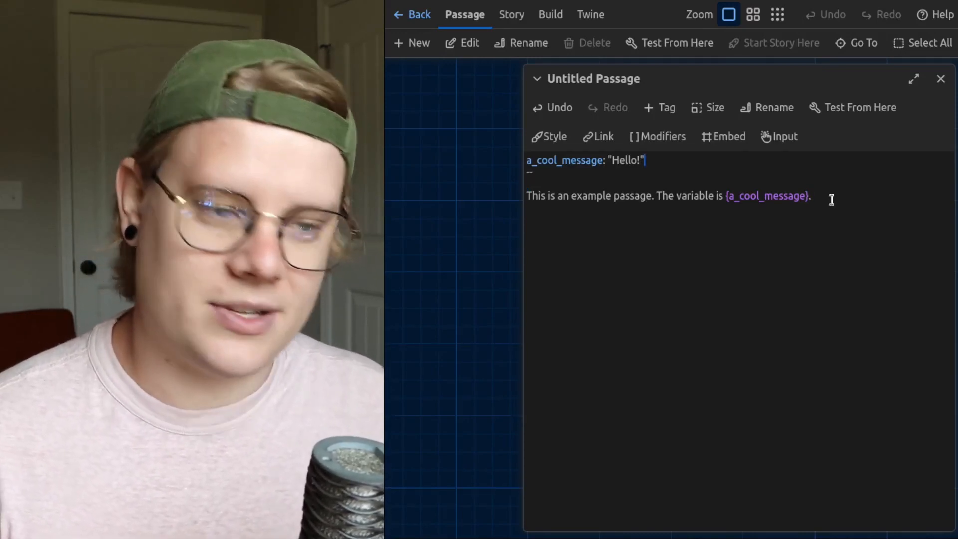
# Rewrite the passage with creature "woodchuck", material and verb "chuck" variables above the woodchuck question
pyautogui.tripleClick(586, 161)
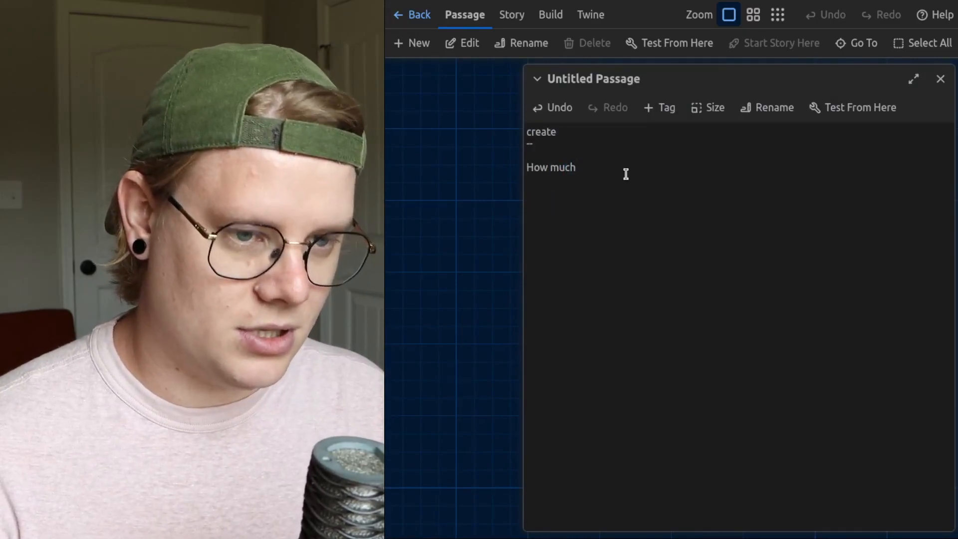
pyautogui.write('wood could a woodchuck chuck if a woodchuck could chucj')
pyautogui.write('ur')
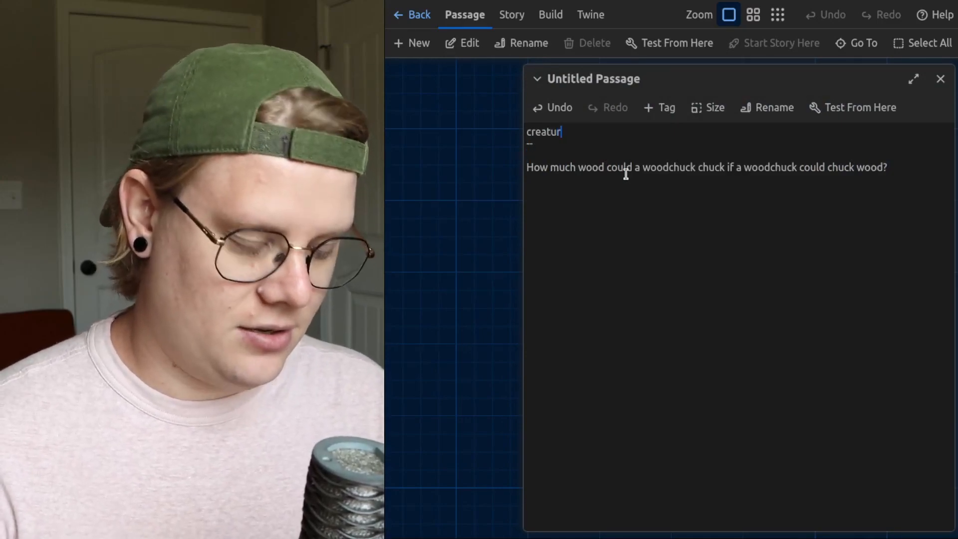
pyautogui.write('e:')
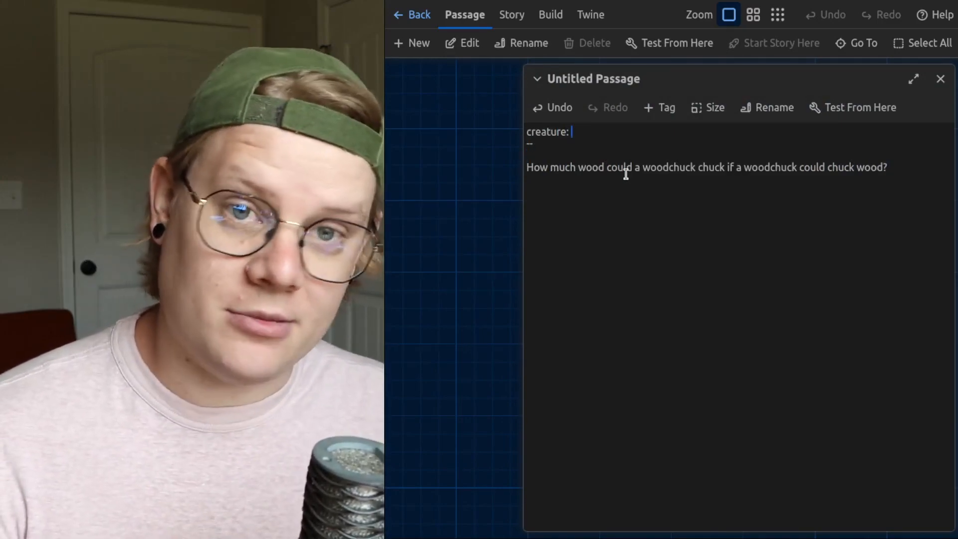
pyautogui.write('"woodchuck')
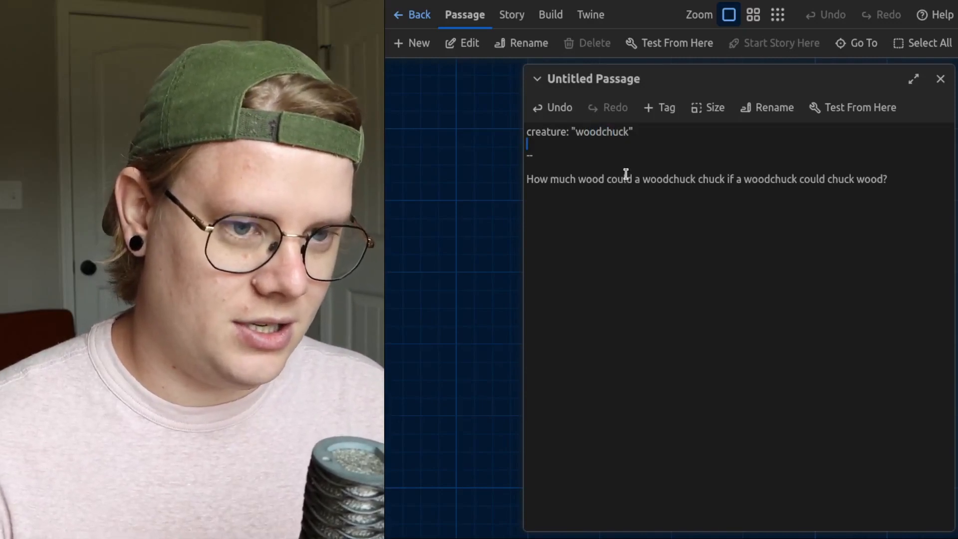
pyautogui.write('material: "wood"')
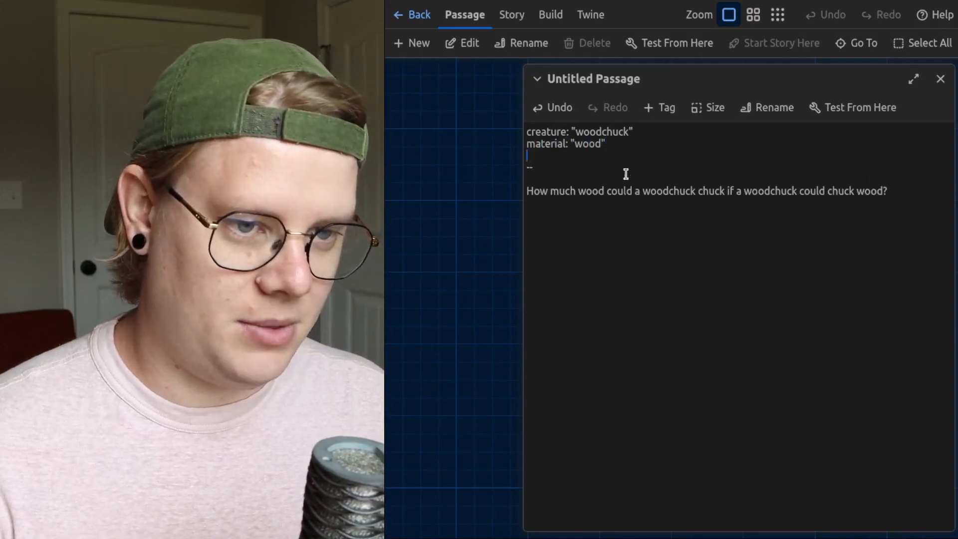
pyautogui.write('ve')
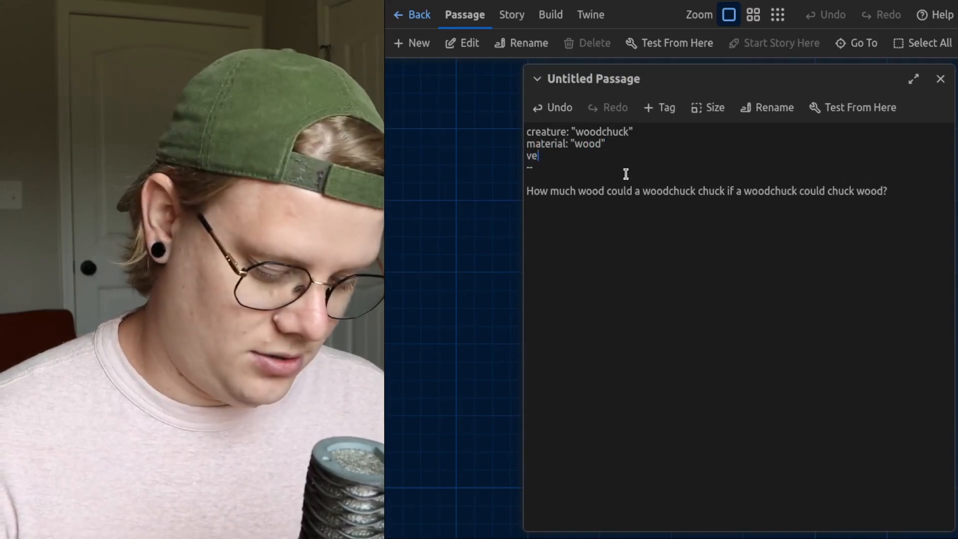
pyautogui.write('rb: "chu k')
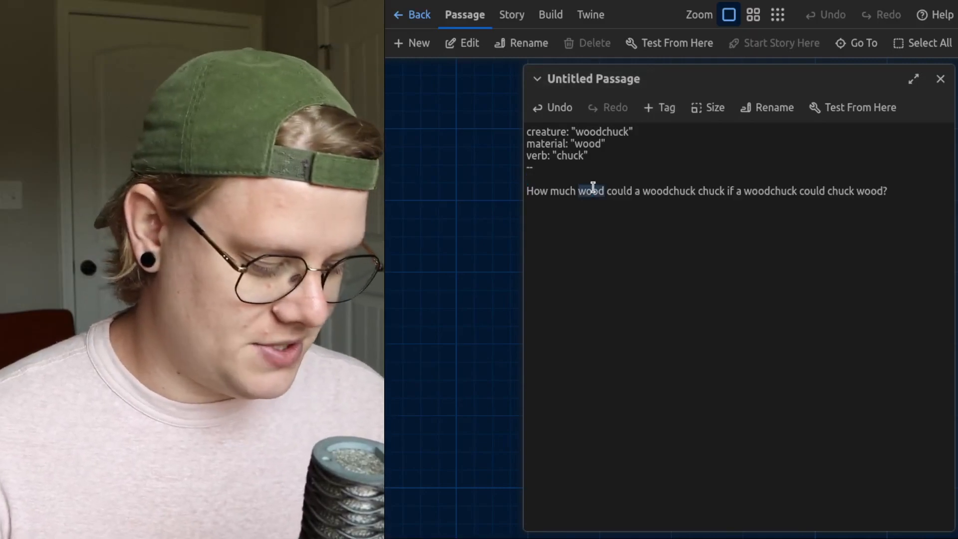
# Replace wood, woodchuck and chuck in the question with {material}, {creature} and {verb}
pyautogui.write('{material')
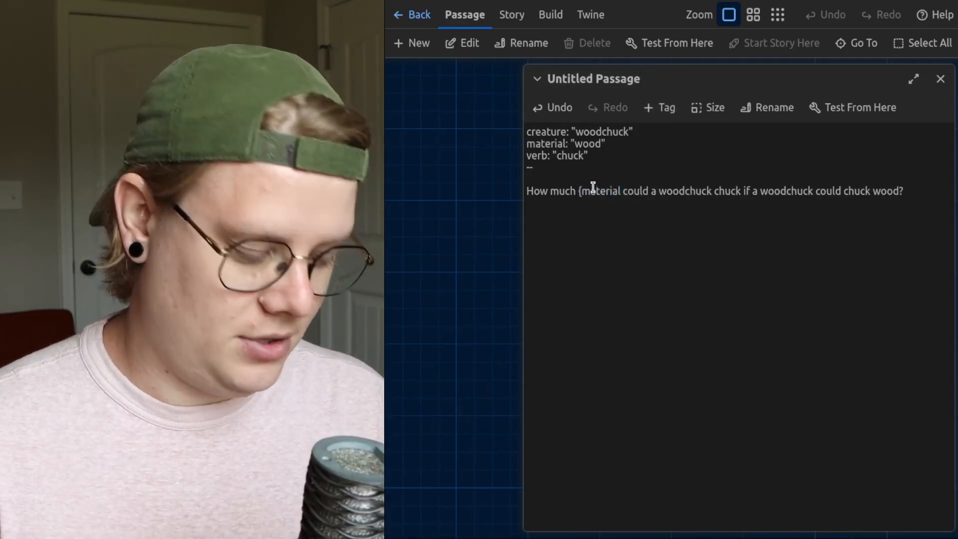
pyautogui.write('}')
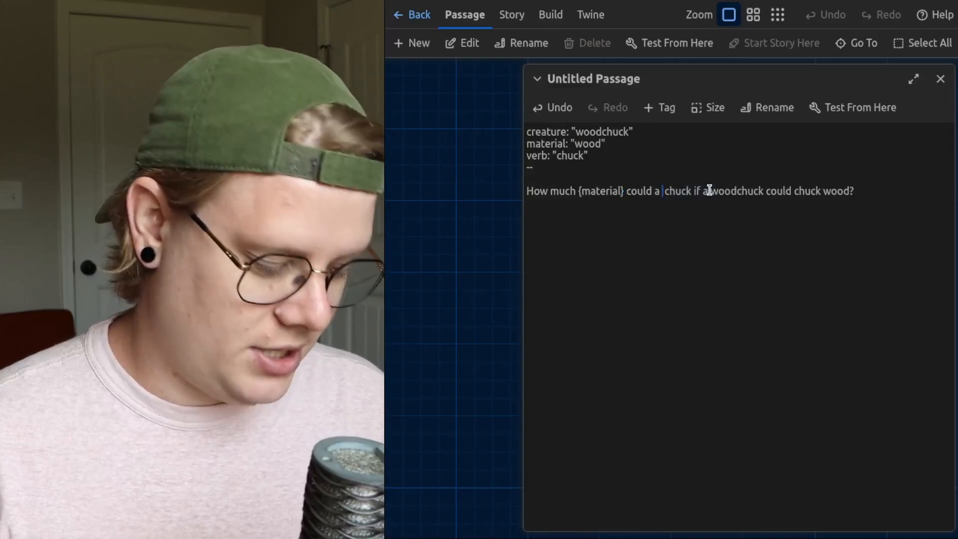
pyautogui.write('{creature}')
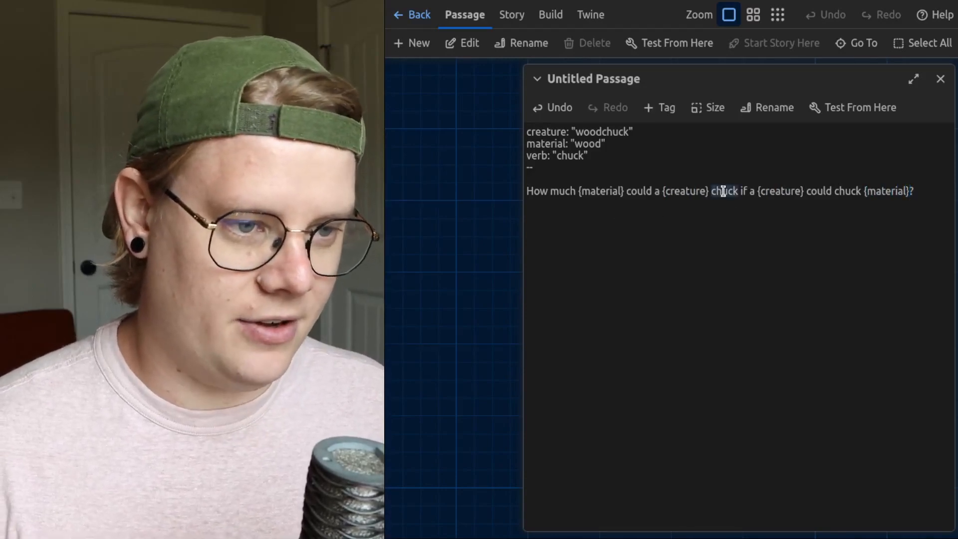
pyautogui.write('{verb}')
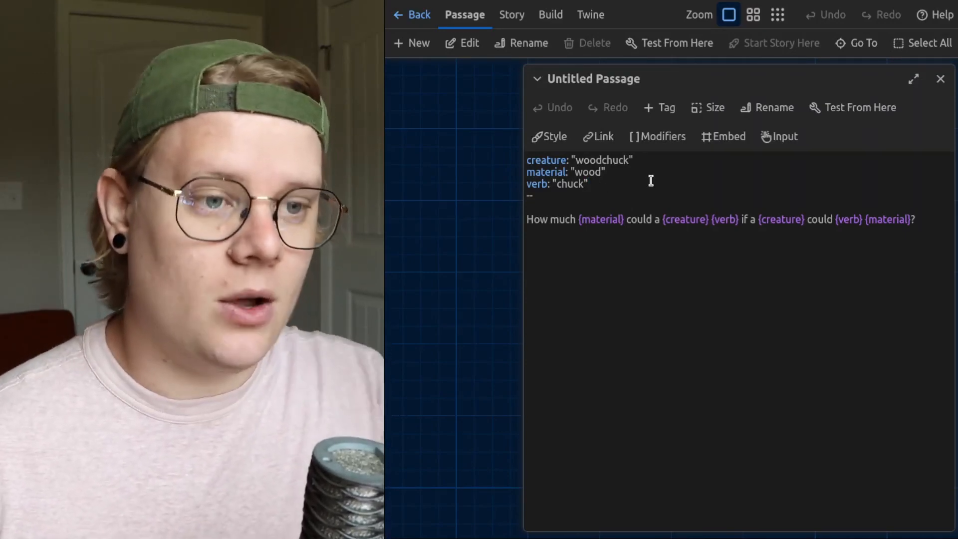
pyautogui.moveTo(940, 79)
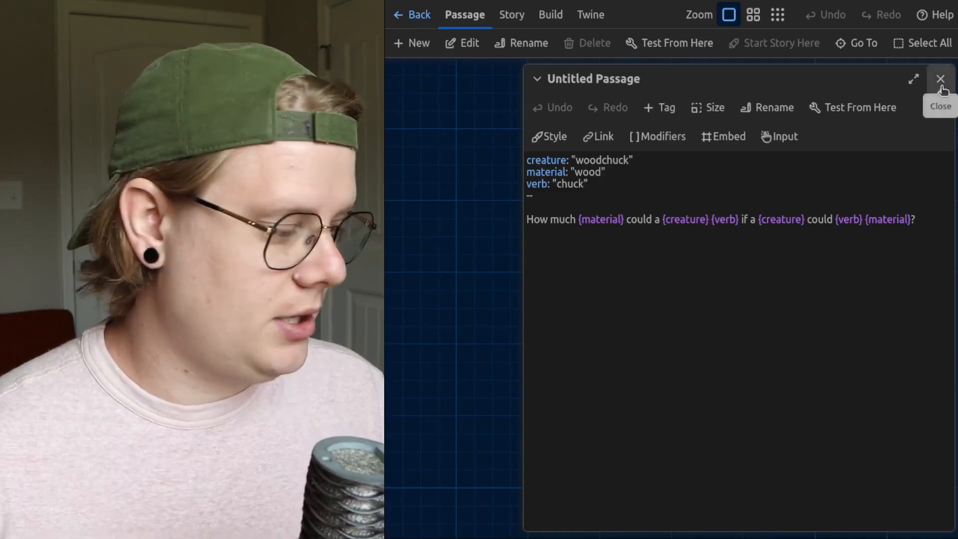
# Add a > [[Next]] link to the woodchuck passage, creating a connected Next passage
pyautogui.click(941, 79)
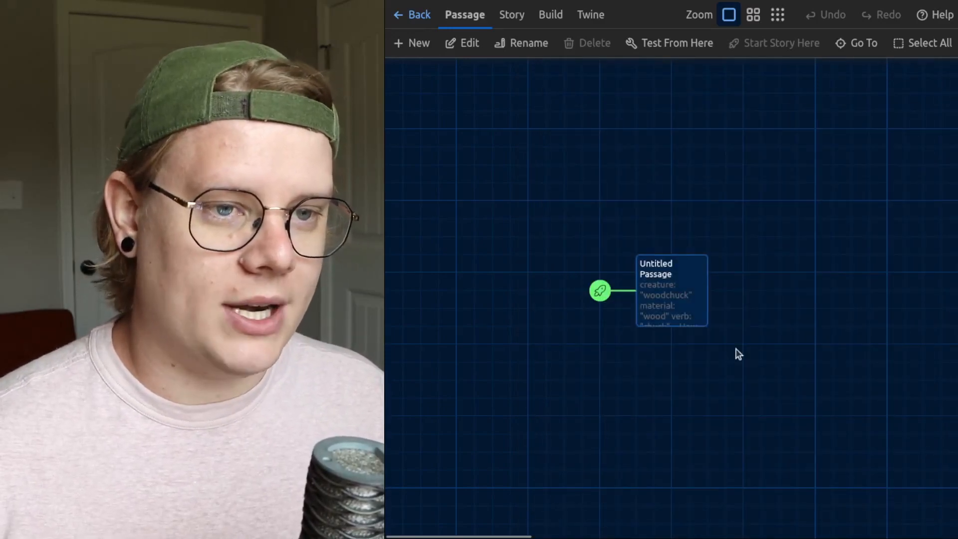
pyautogui.moveTo(673, 297)
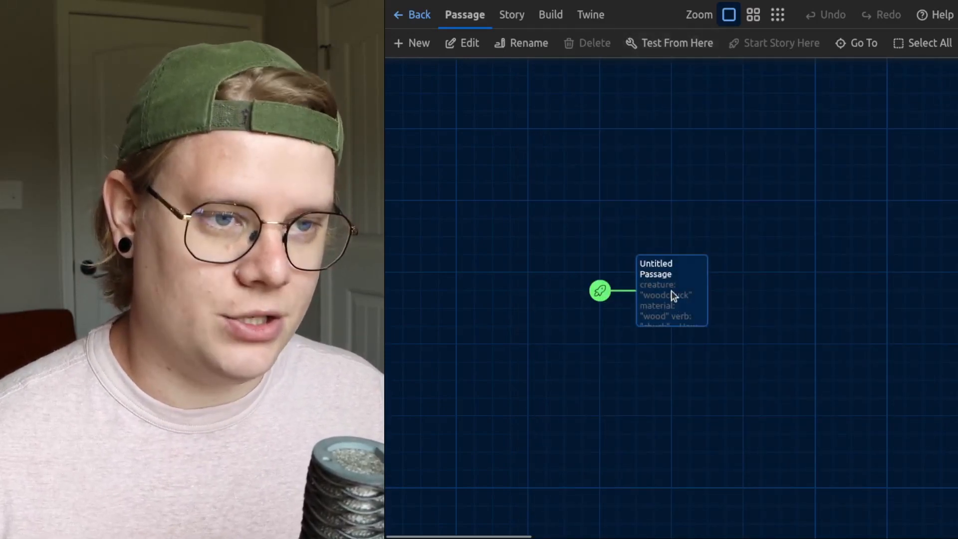
pyautogui.doubleClick(671, 290)
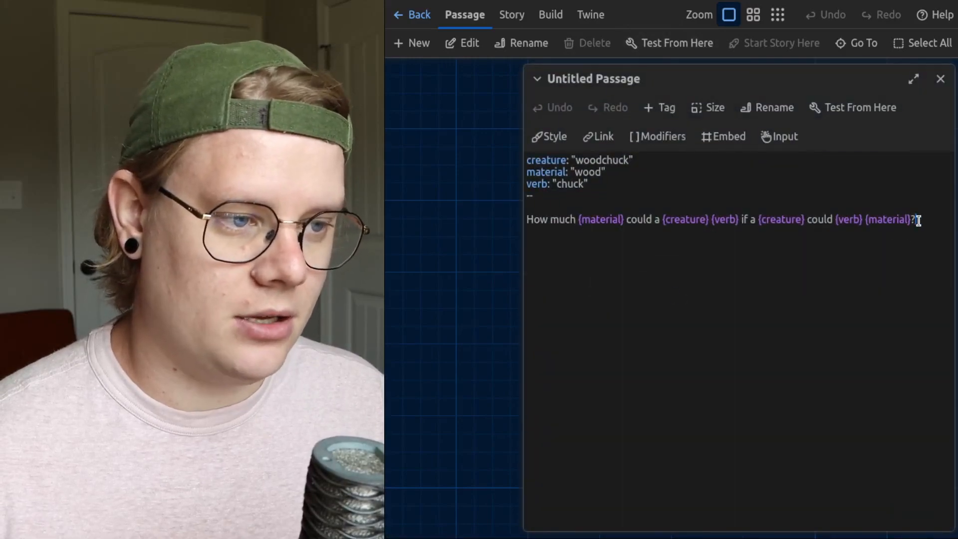
pyautogui.click(940, 79)
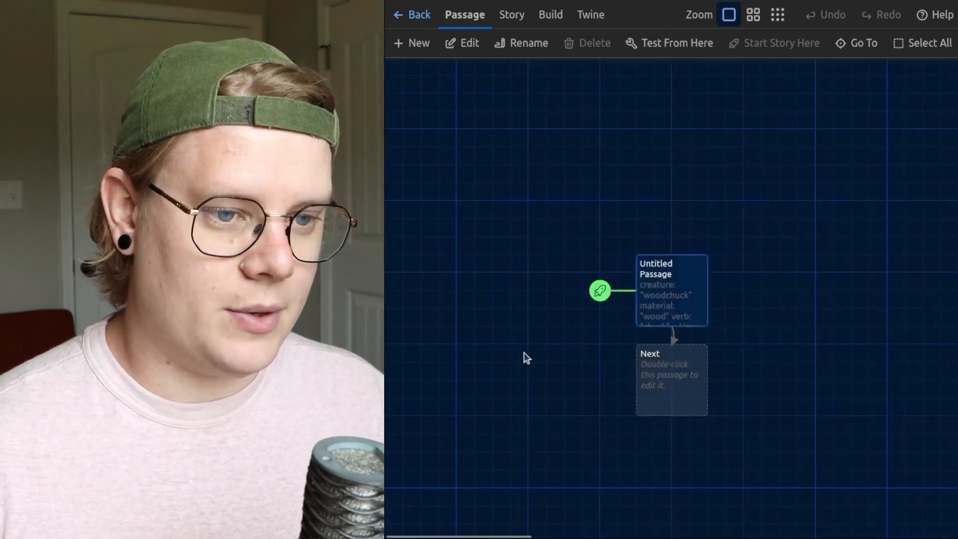
# Begin the Next passage with 'What is a {creature}?'
pyautogui.doubleClick(671, 378)
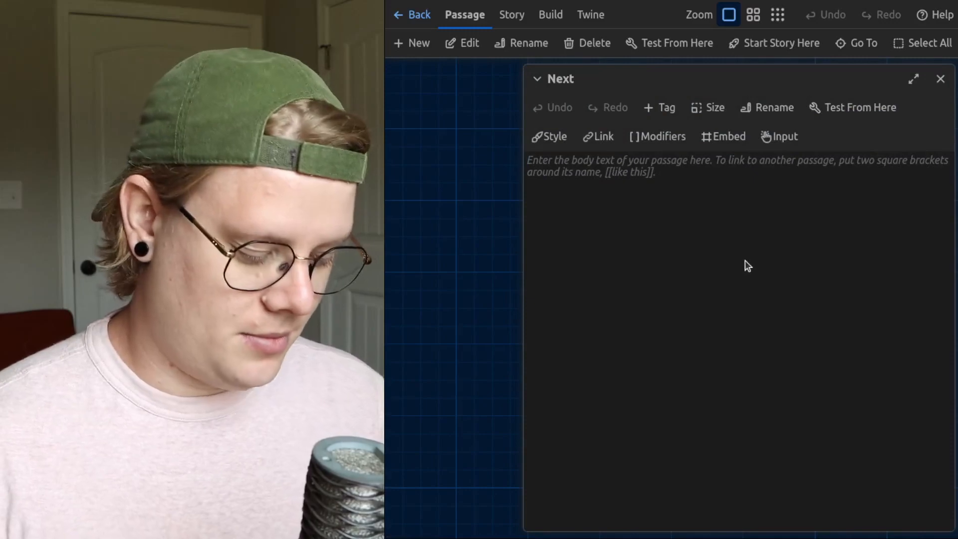
pyautogui.write('W')
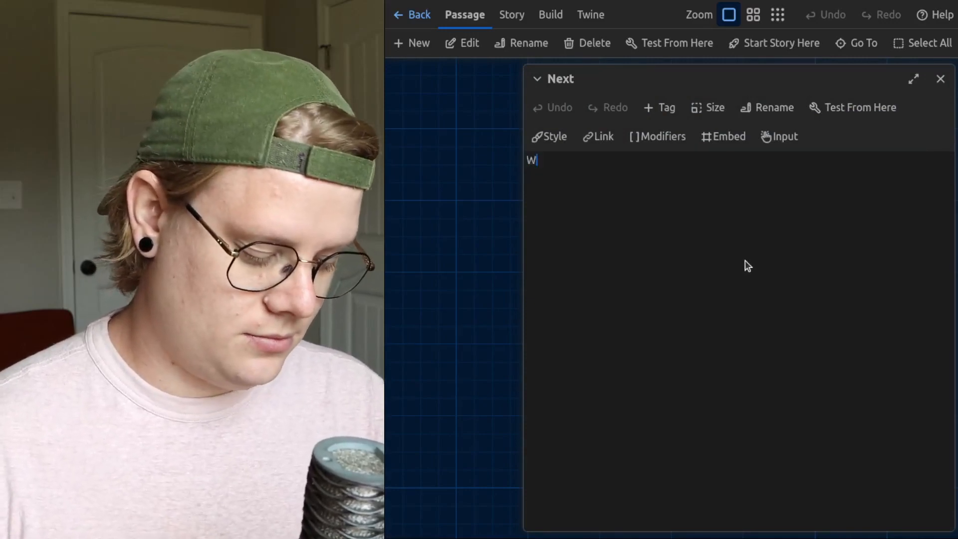
pyautogui.write('hat is a {creature}?')
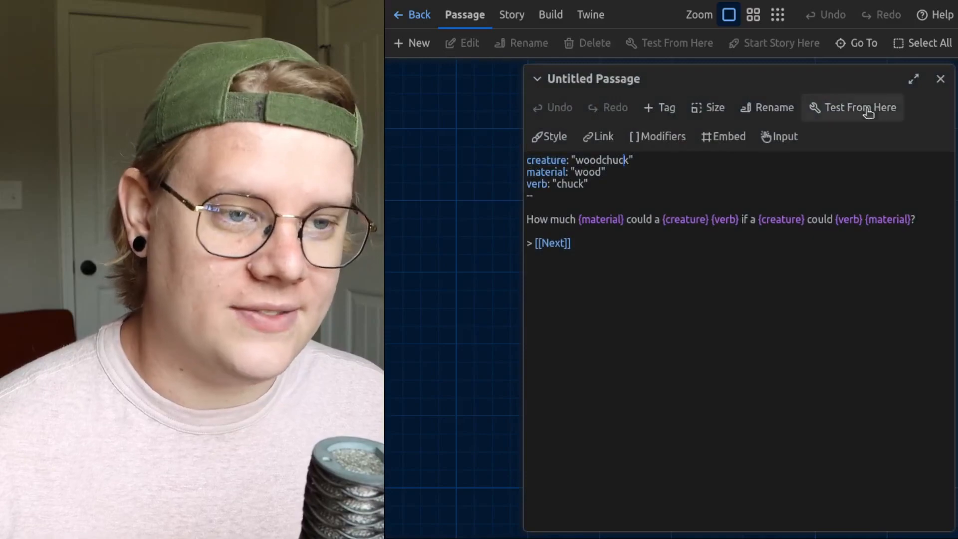
# Test-play the story to check the variable-filled woodchuck question, then review the Next passage
pyautogui.click(940, 79)
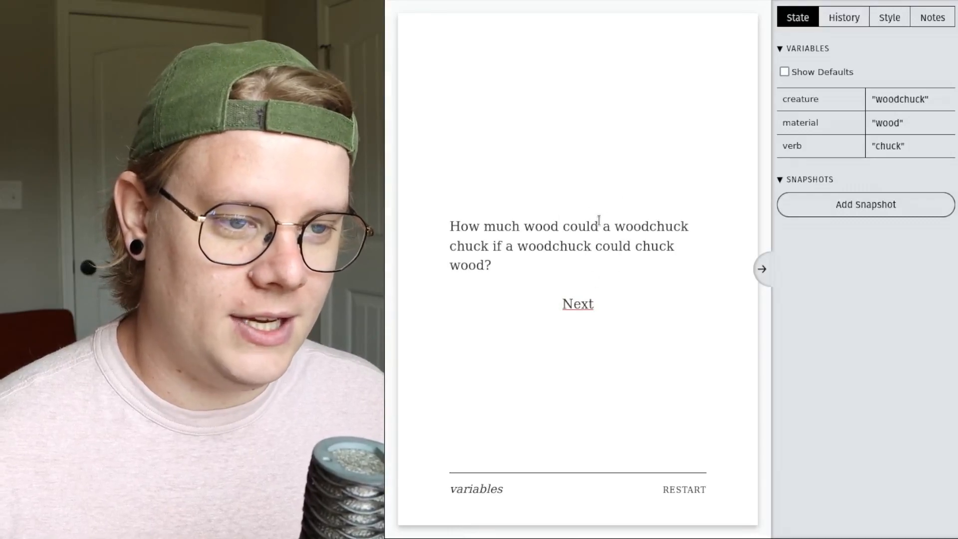
pyautogui.click(577, 304)
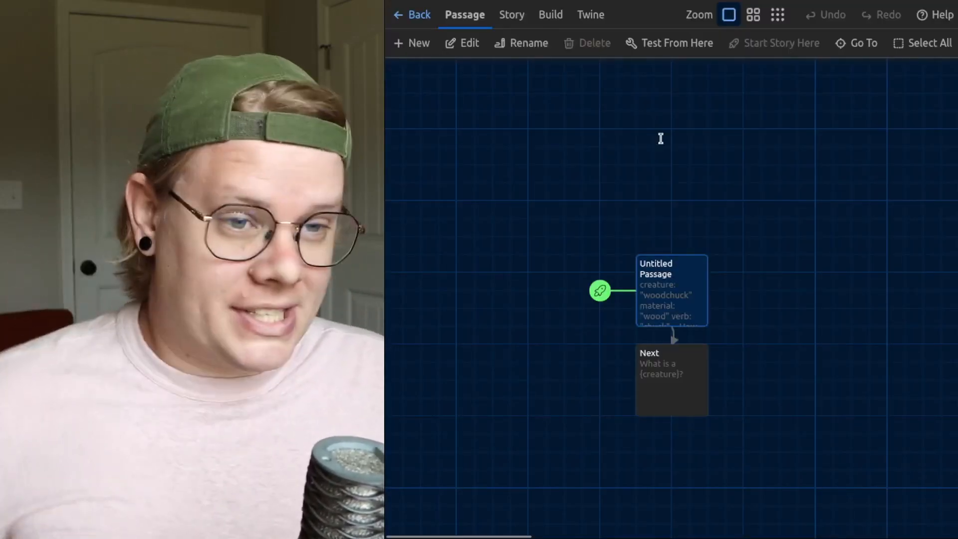
pyautogui.doubleClick(671, 379)
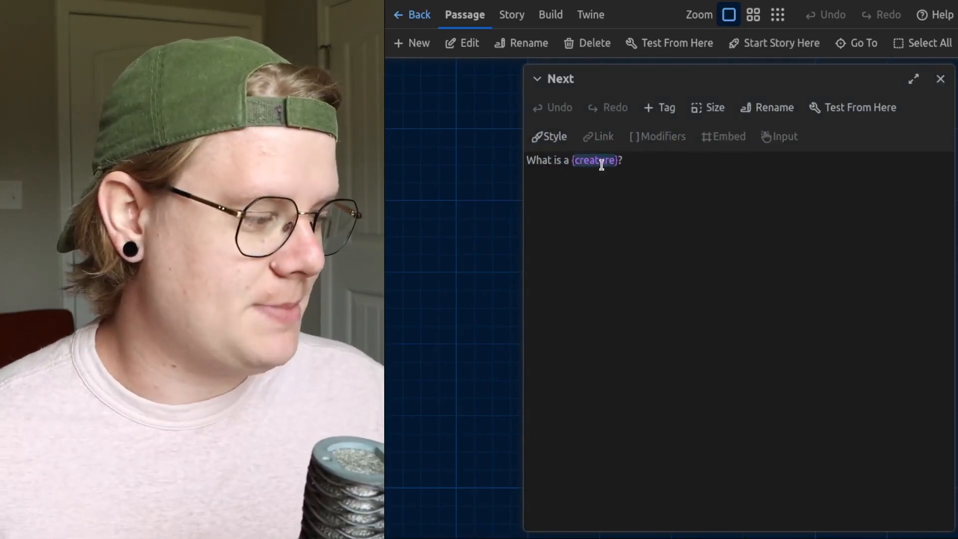
pyautogui.click(940, 79)
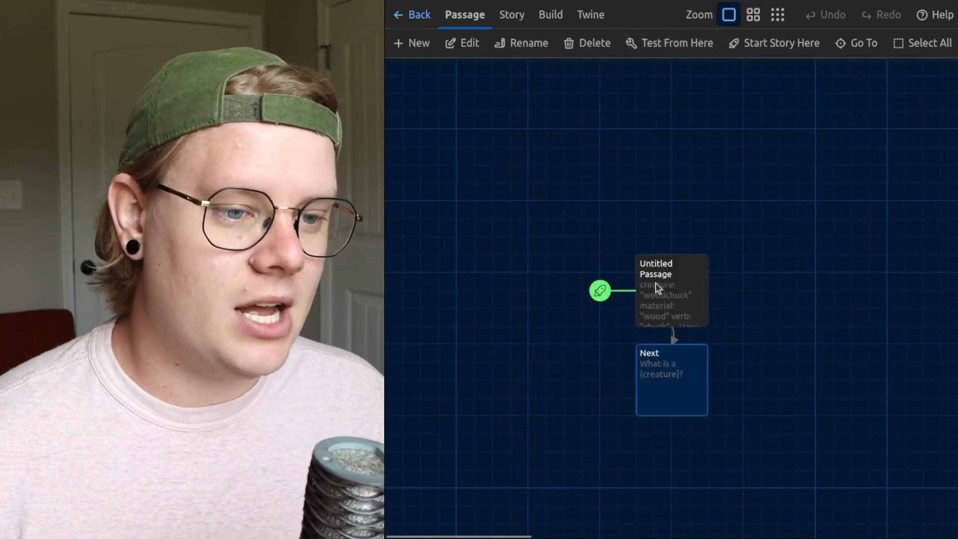
# In a blank passage, define creature: "woodchuck" and age: 15 above the divider
pyautogui.doubleClick(672, 290)
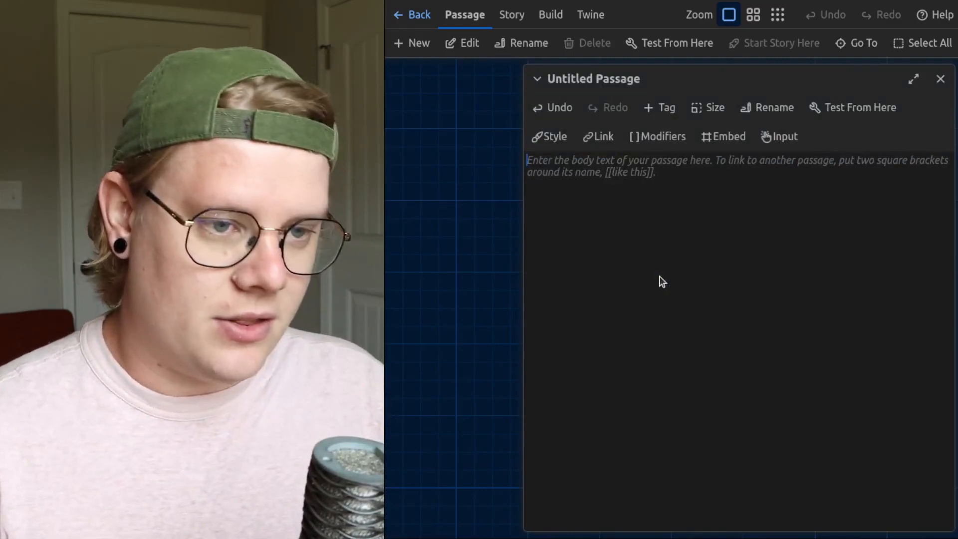
pyautogui.write('creatu')
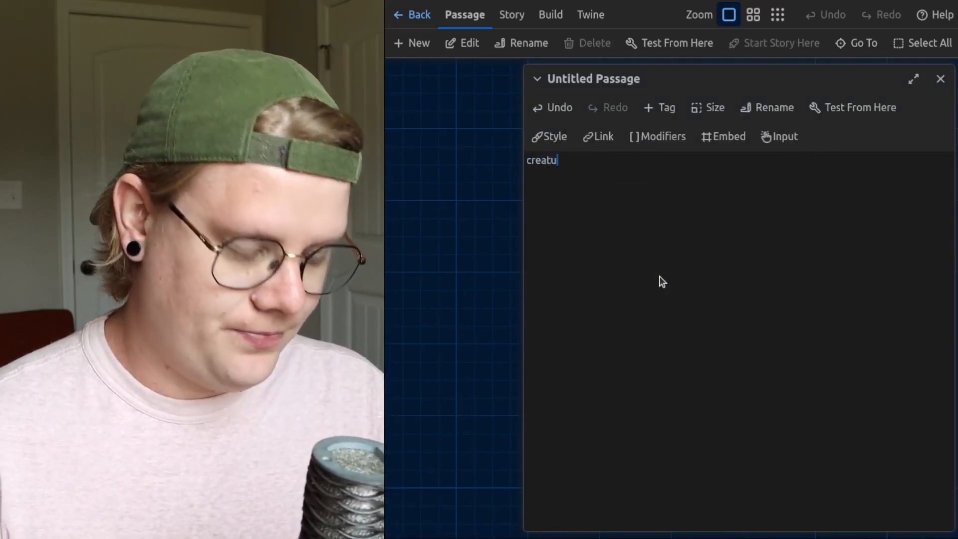
pyautogui.write('re: "woodchuck')
pyautogui.write('age:')
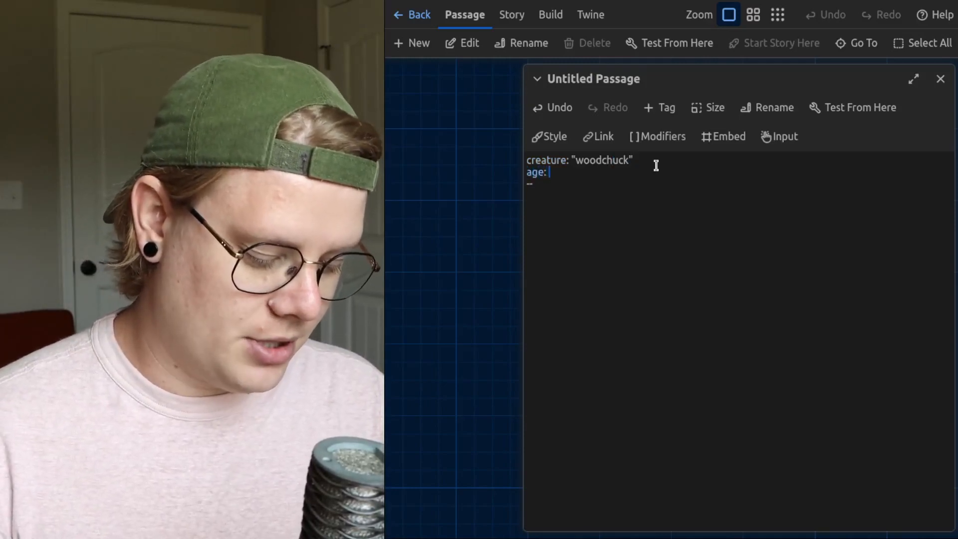
pyautogui.write('15')
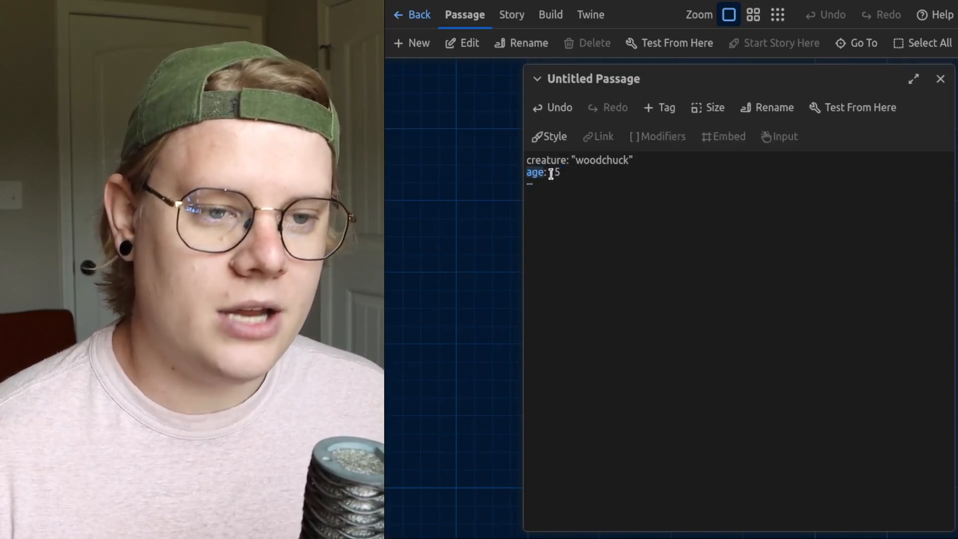
pyautogui.write('15')
pyautogui.write('hasKey:')
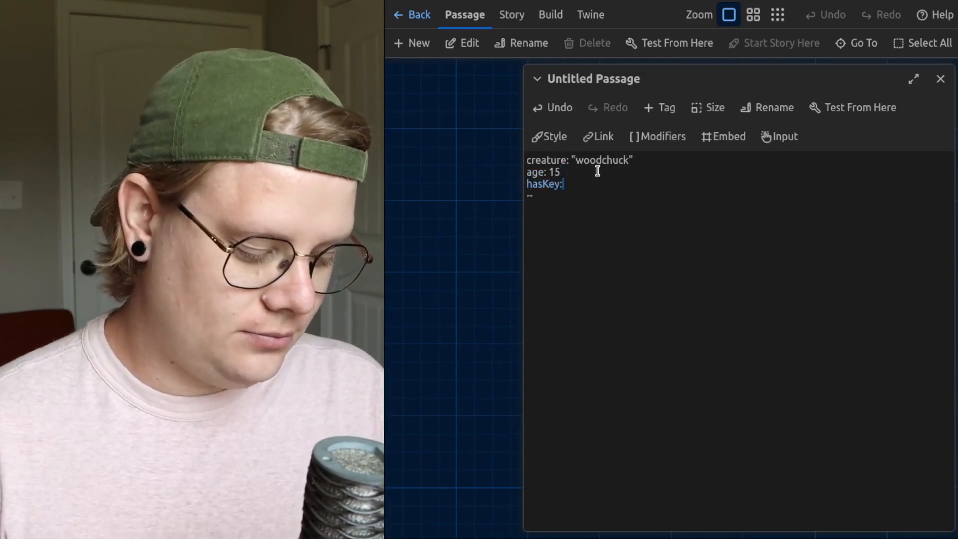
# Set hasKey to false and write 'Variable values: {hasKey}' below the divider
pyautogui.write('true')
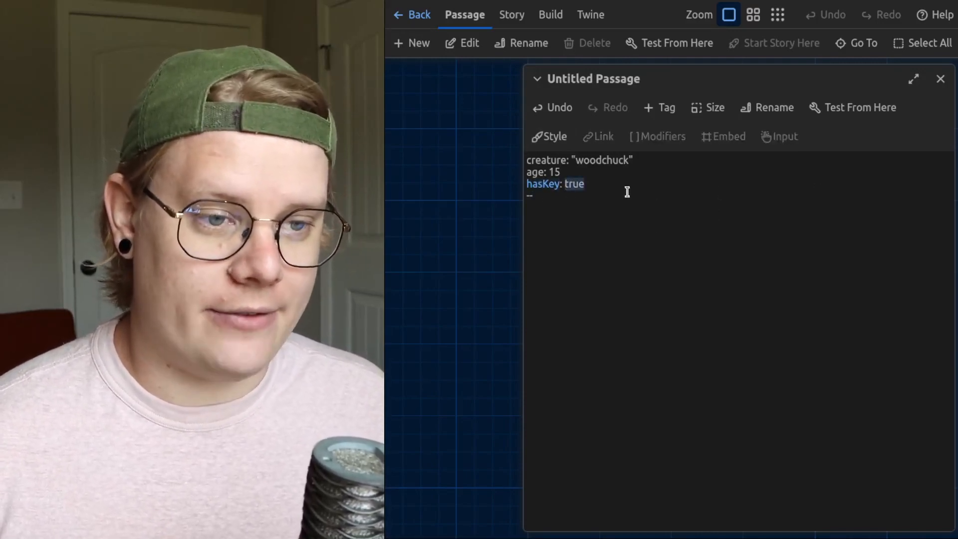
pyautogui.write('fa')
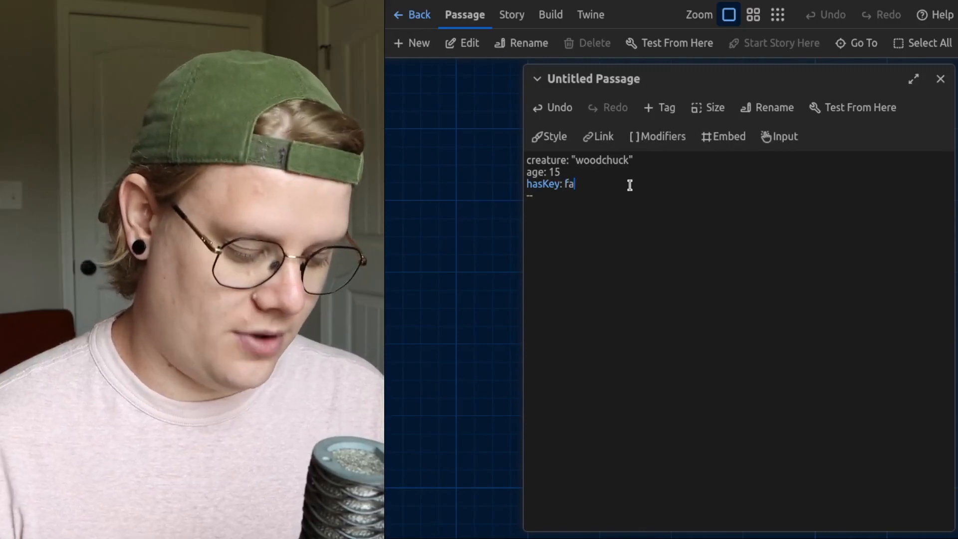
pyautogui.write('lse')
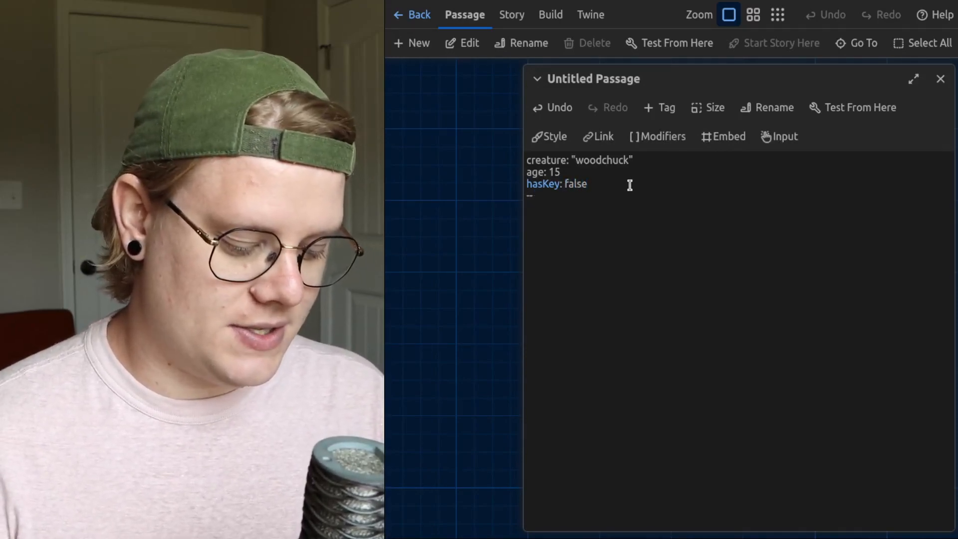
pyautogui.write('Variable values: {')
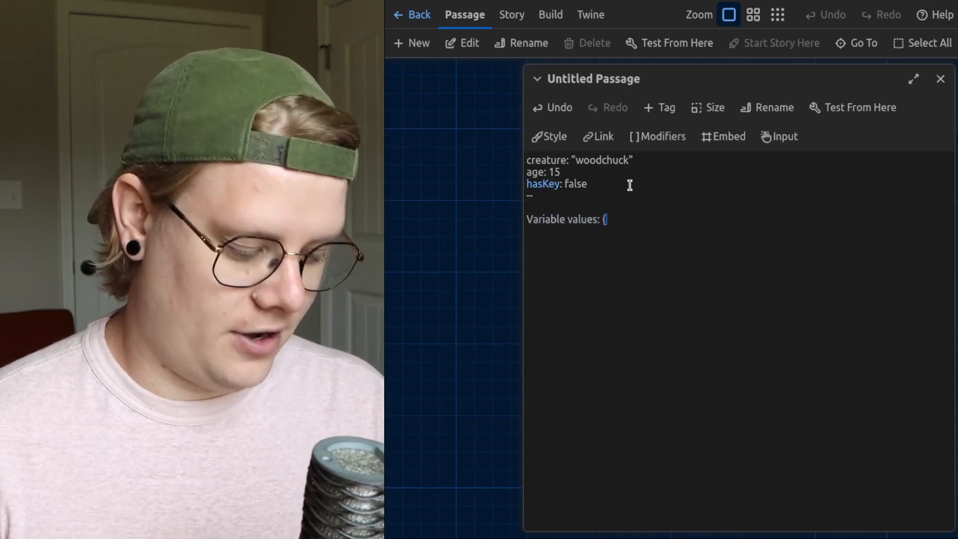
pyautogui.write('hasKey}')
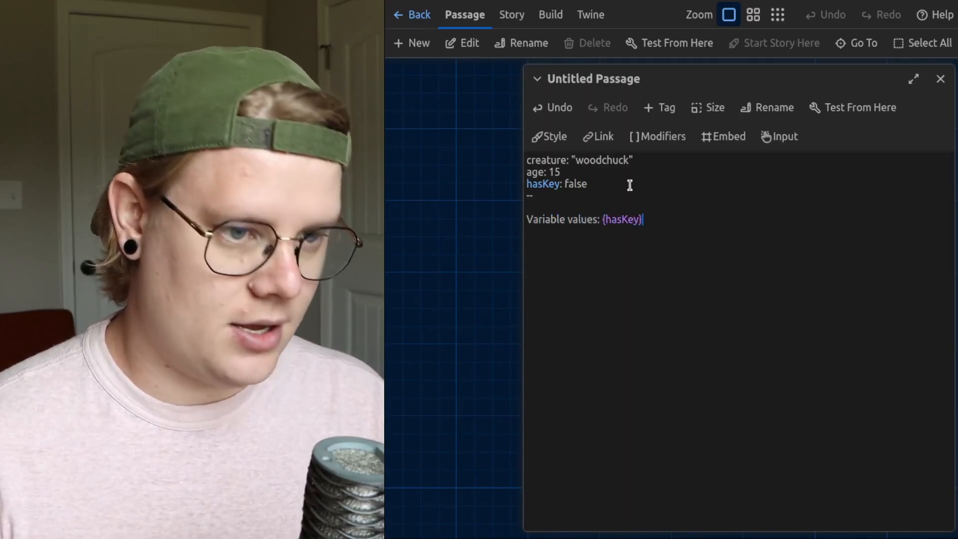
pyautogui.moveTo(772, 108)
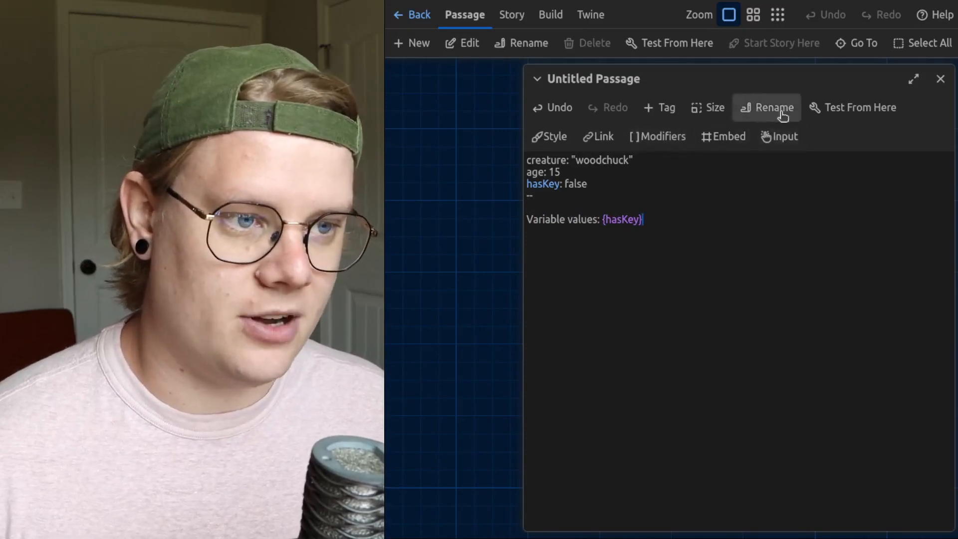